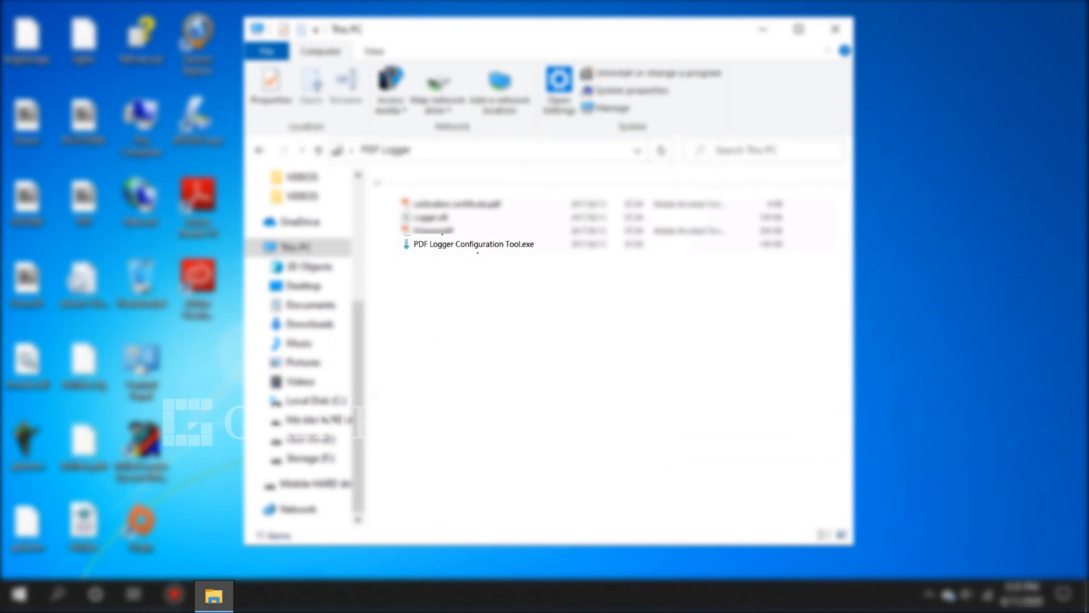
- Launch PDF Logger Configuration Tool.exe and save the logger data as a PDF report
double_click(471, 244)
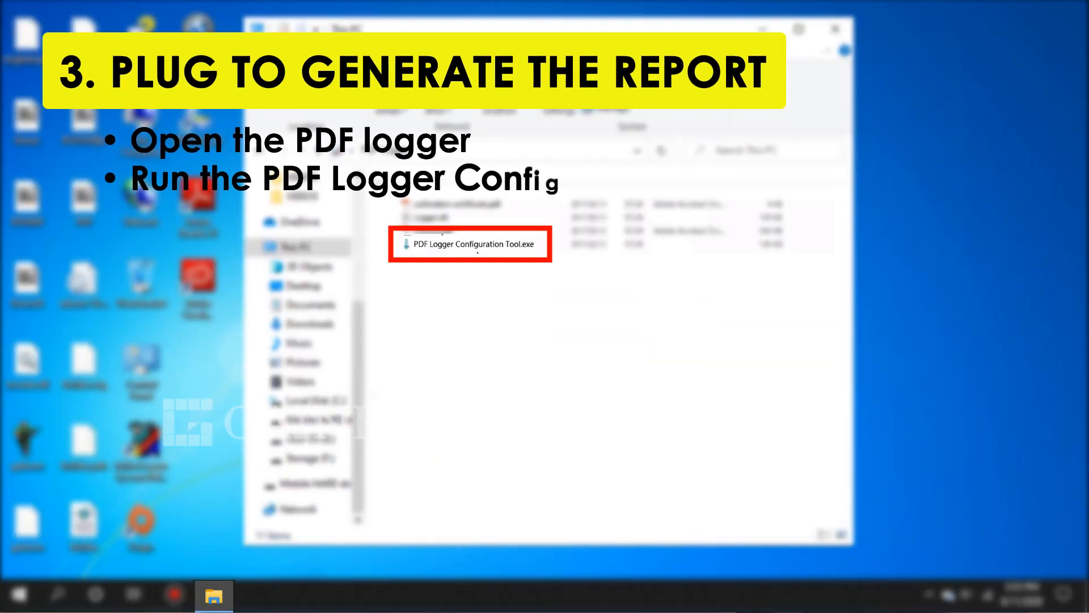
double_click(464, 244)
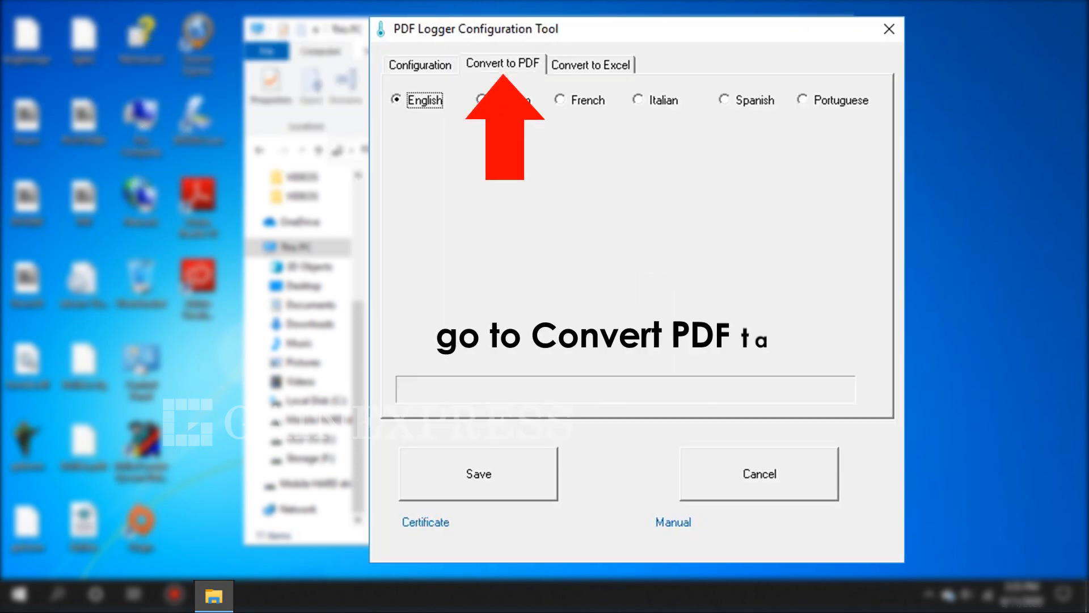
left_click(478, 474)
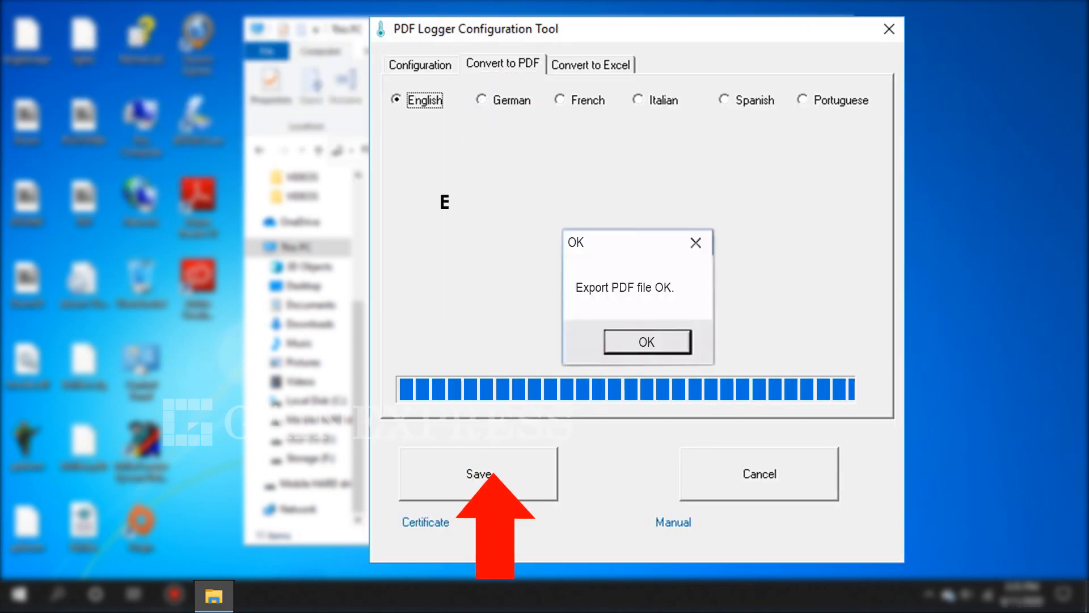
left_click(646, 342)
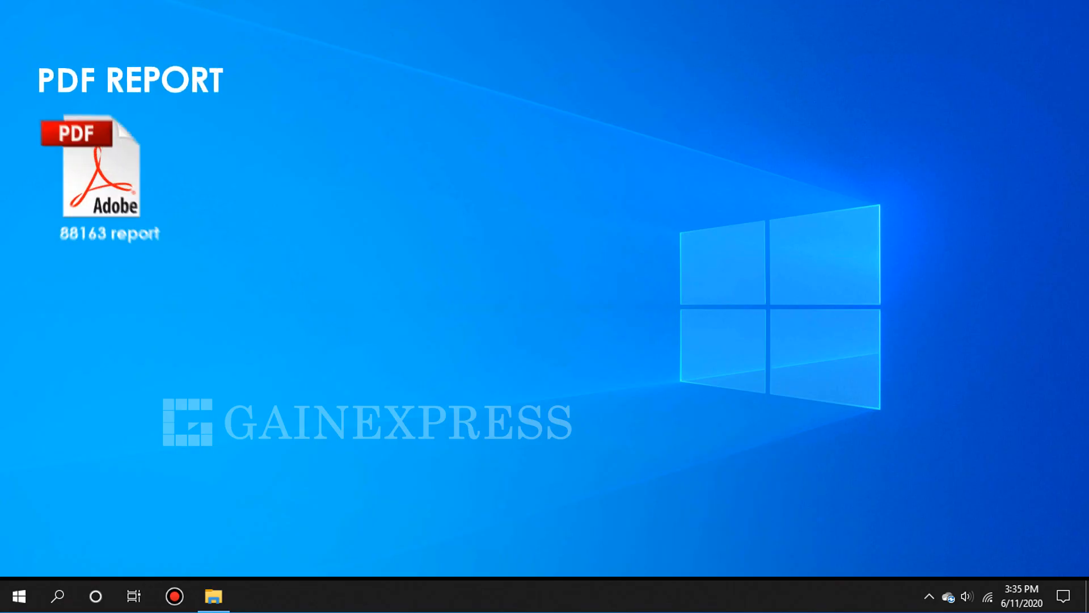
- Review the 88163 PDF report, then save and open the 88163 CSV spreadsheet report
double_click(93, 171)
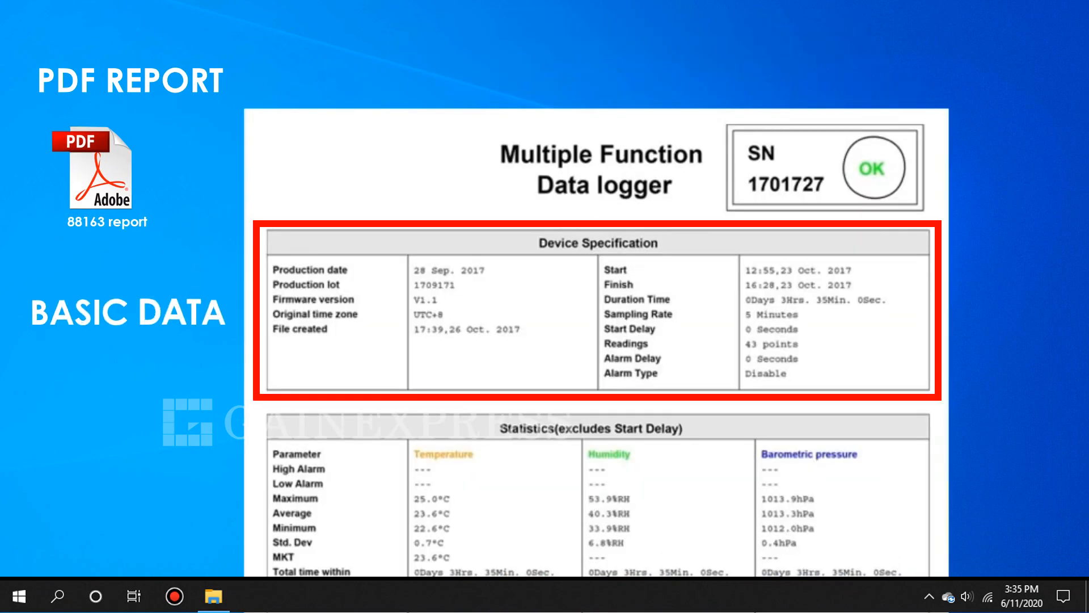
scroll("down", 3)
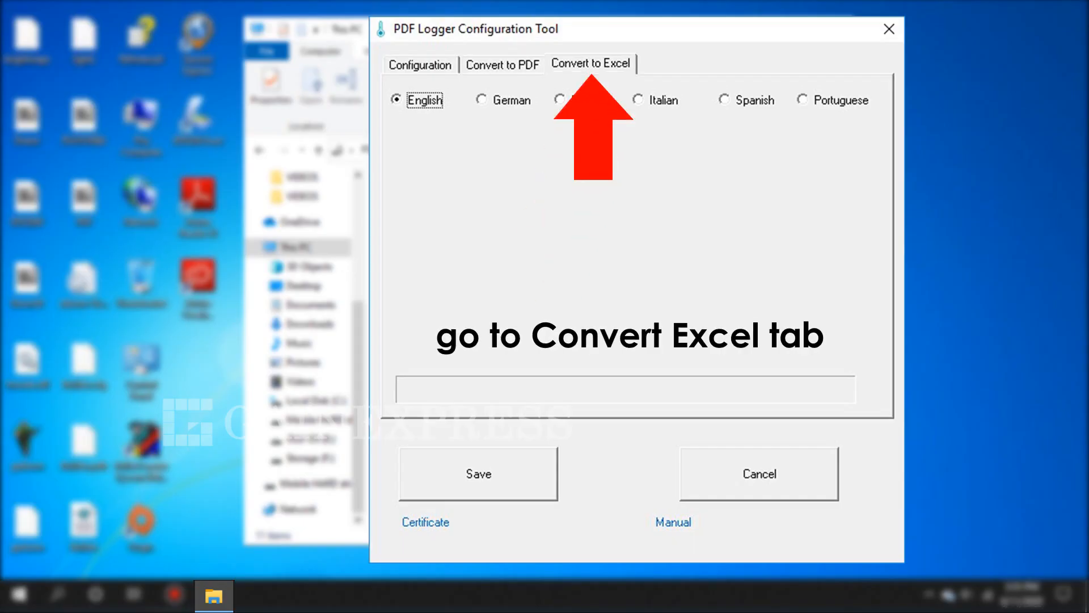
left_click(478, 473)
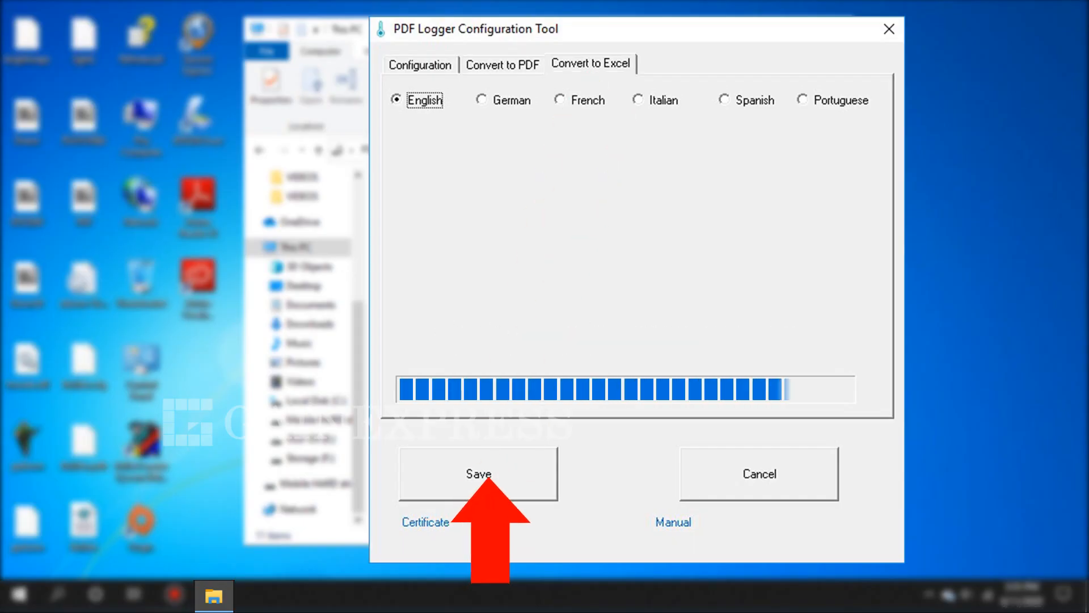
left_click(479, 473)
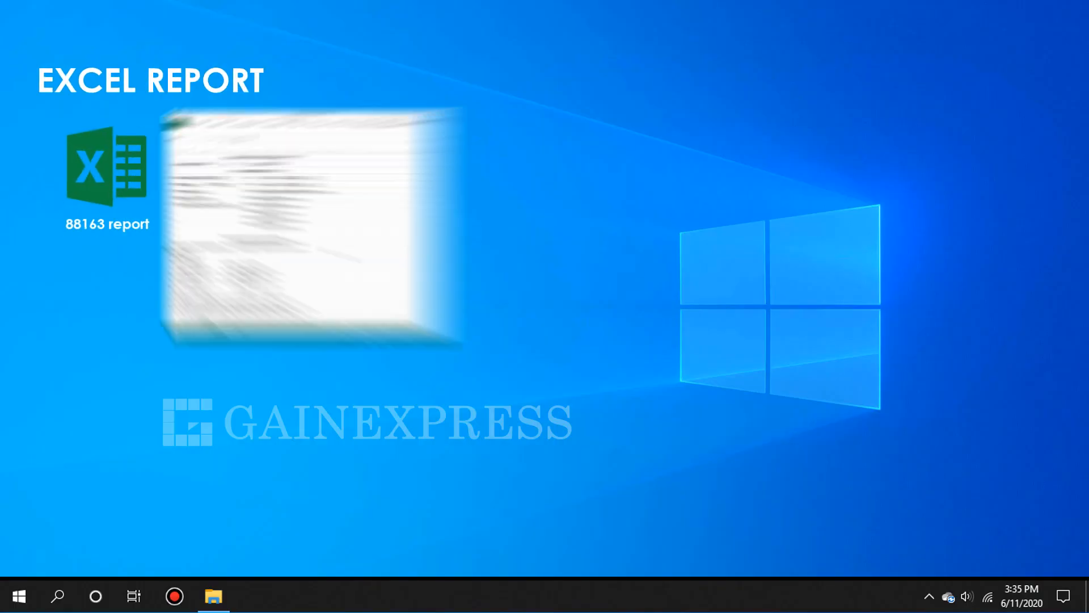
double_click(107, 167)
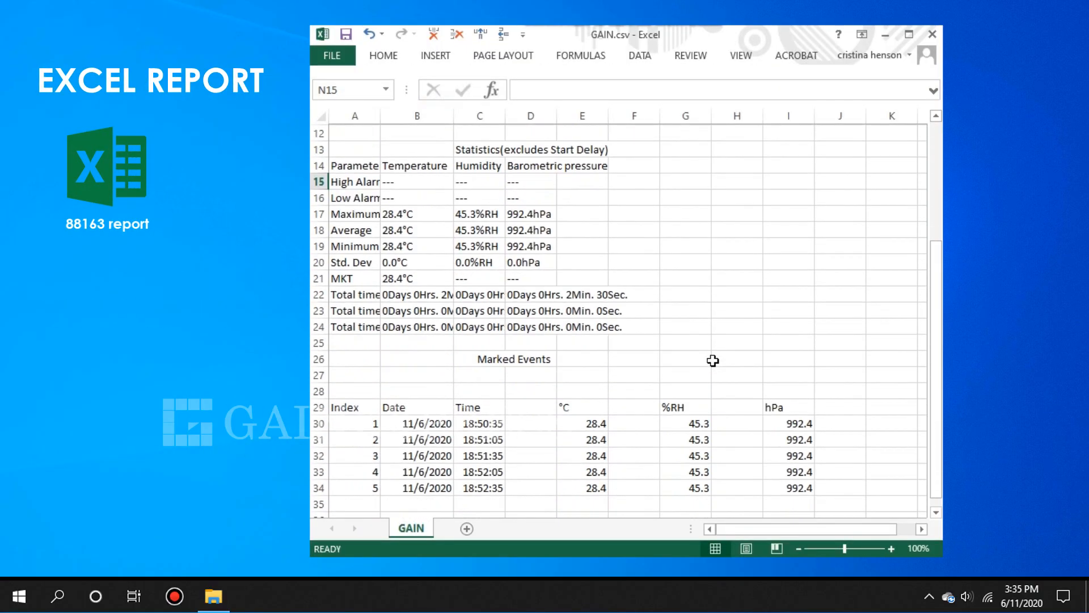
scroll("down", 3)
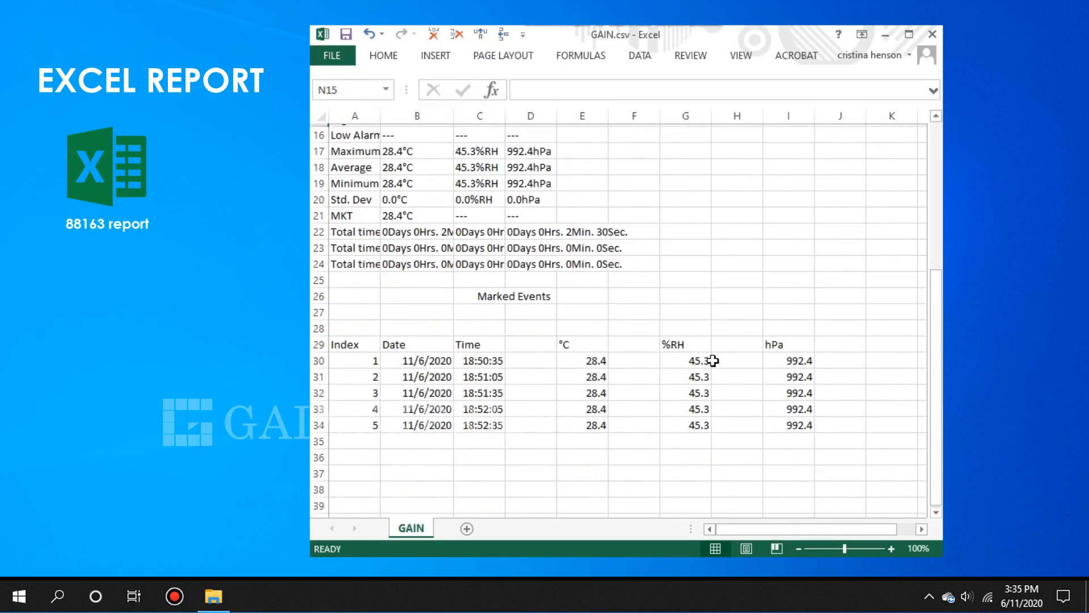